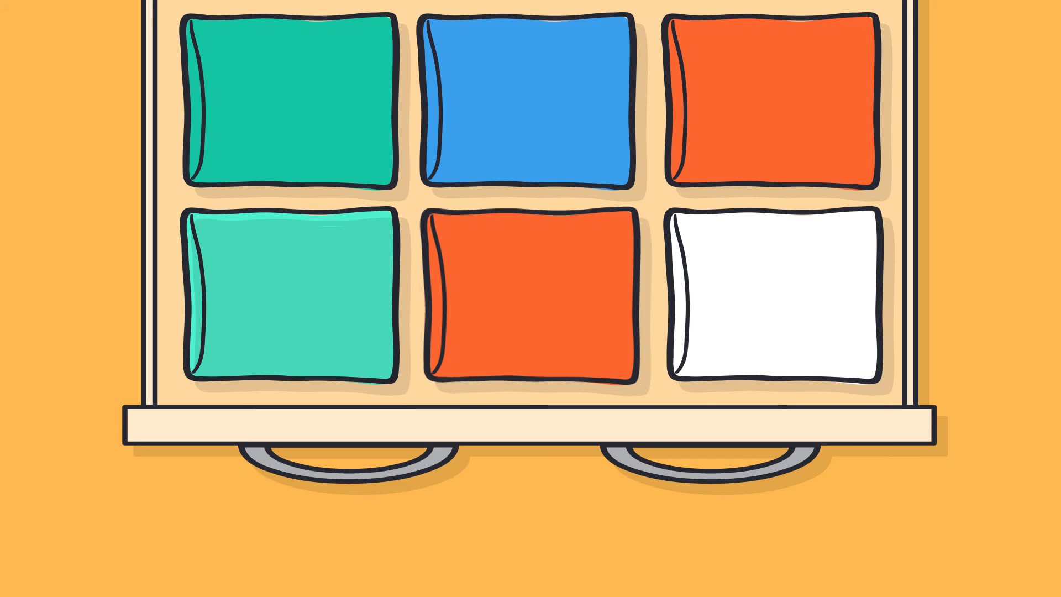
pyautogui.scroll(-3)
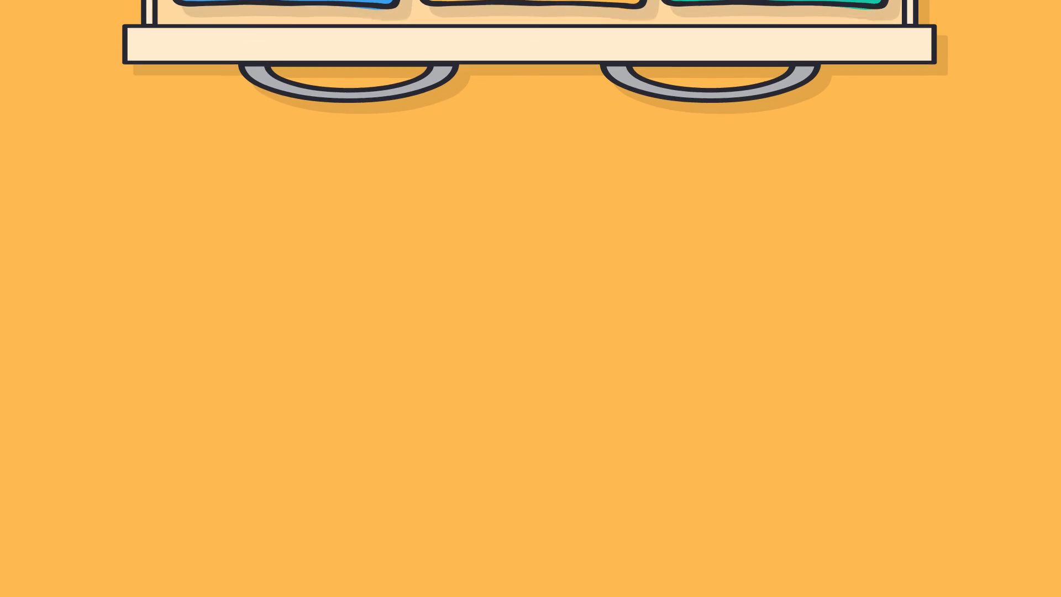